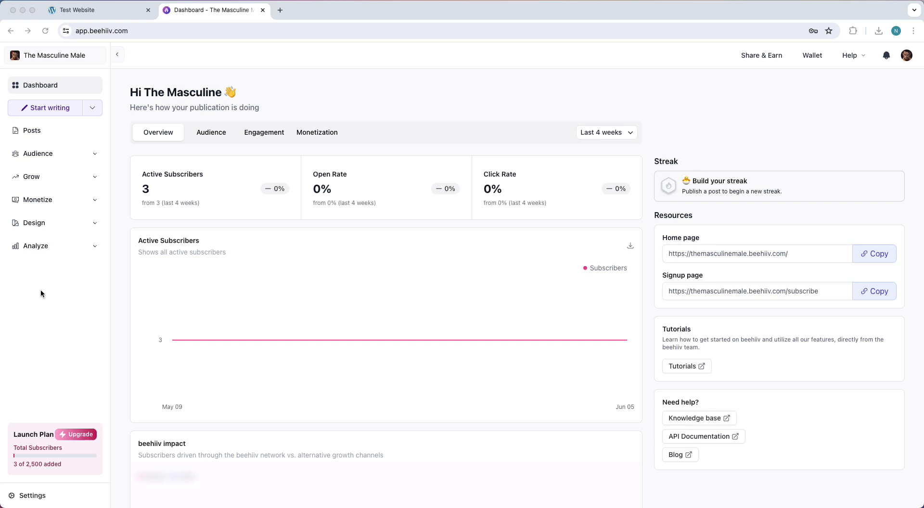
pyautogui.moveTo(98, 372)
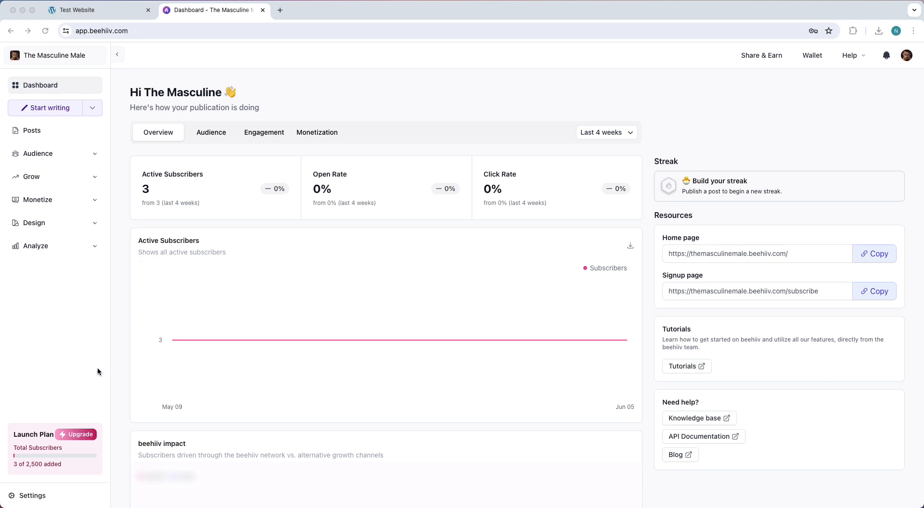
pyautogui.moveTo(41, 496)
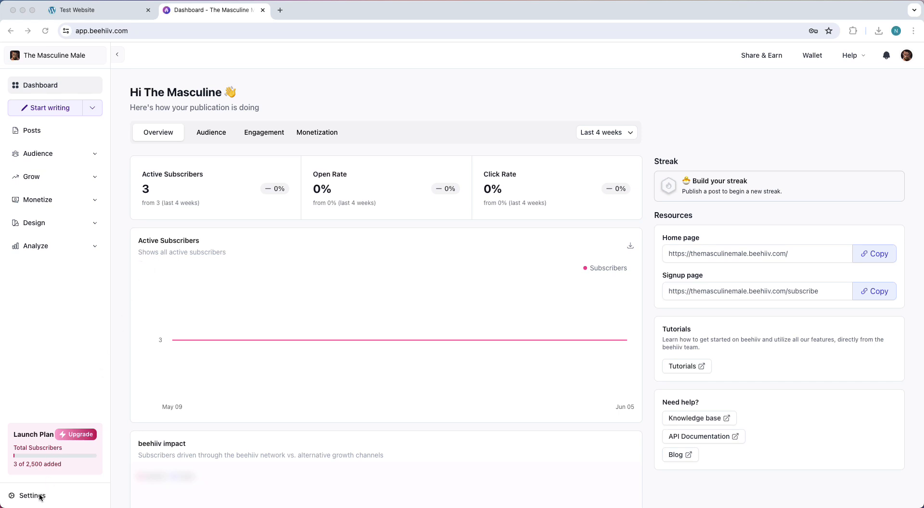
# Show the publication's Subscribe Forms list from Settings.
pyautogui.click(32, 496)
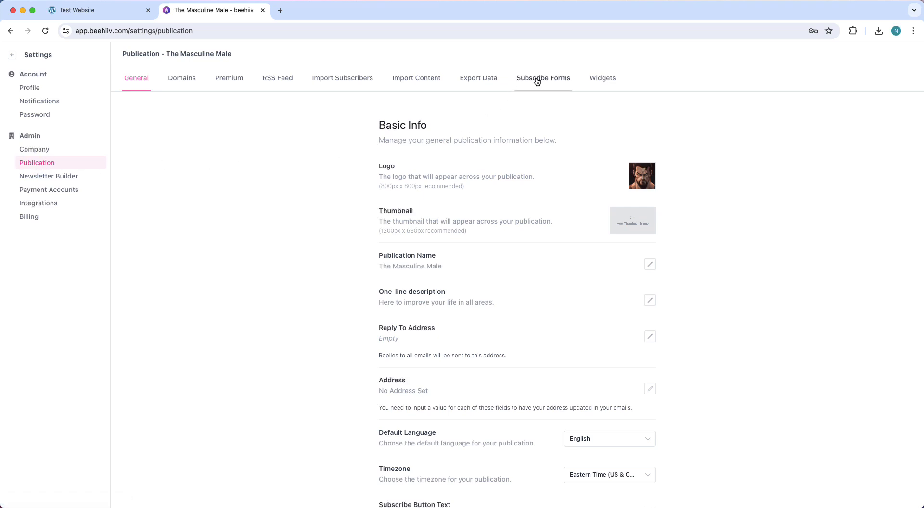
pyautogui.click(542, 78)
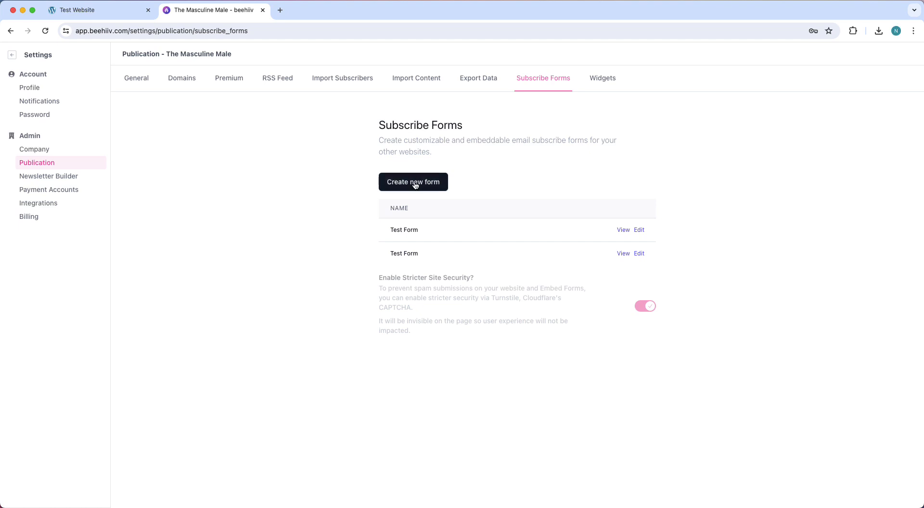
# Create a new subscribe form named 'Test' with header 'Test is a test descri...'.
pyautogui.click(413, 182)
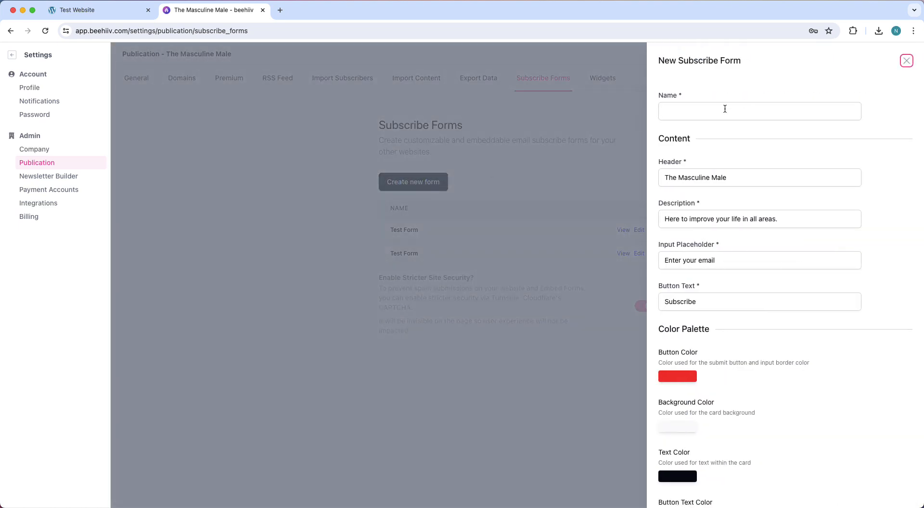
pyautogui.write('TEst')
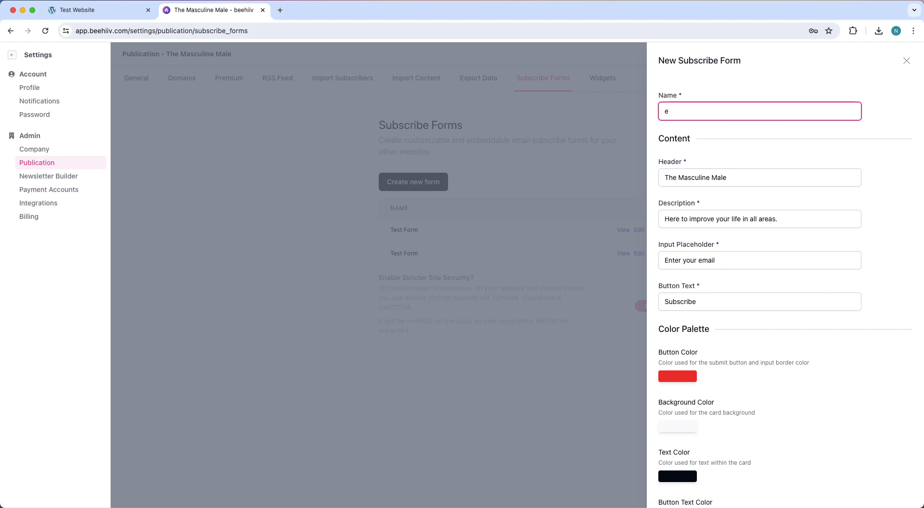
pyautogui.write('Test Form v2')
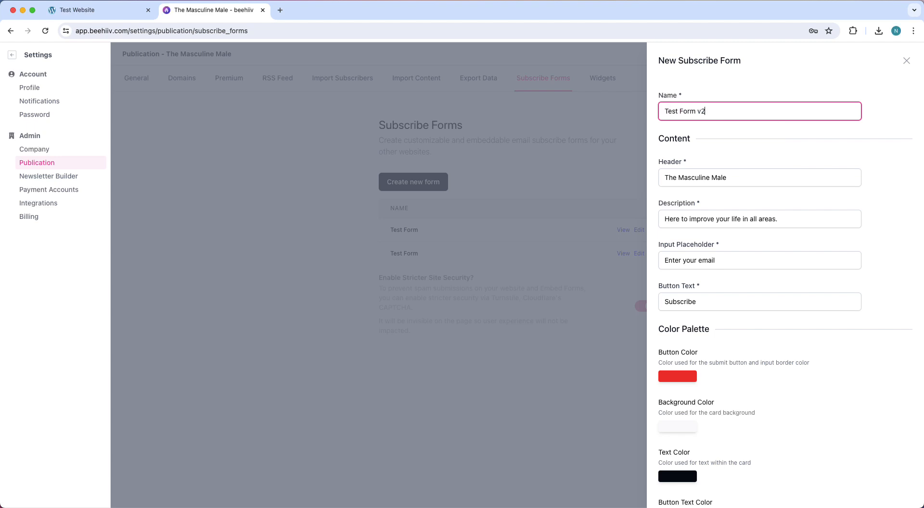
pyautogui.click(760, 177)
pyautogui.write('This is a test')
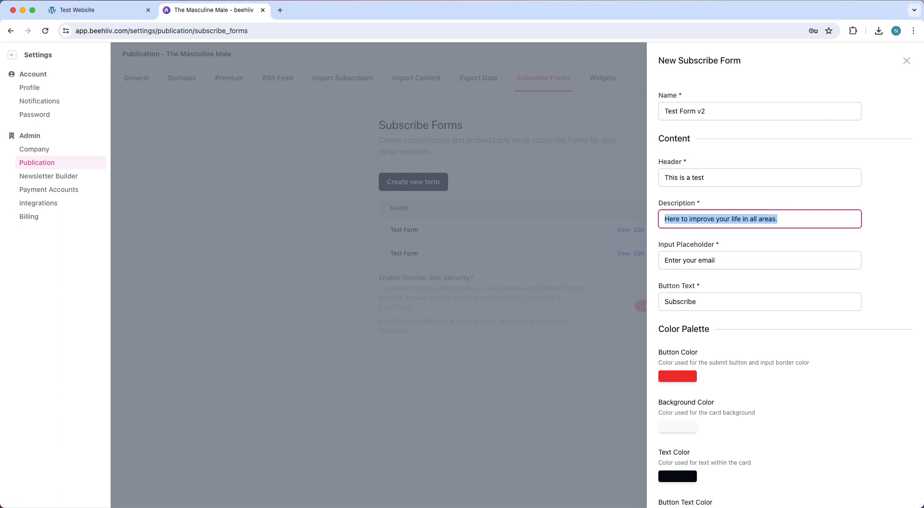
pyautogui.write('Test is a')
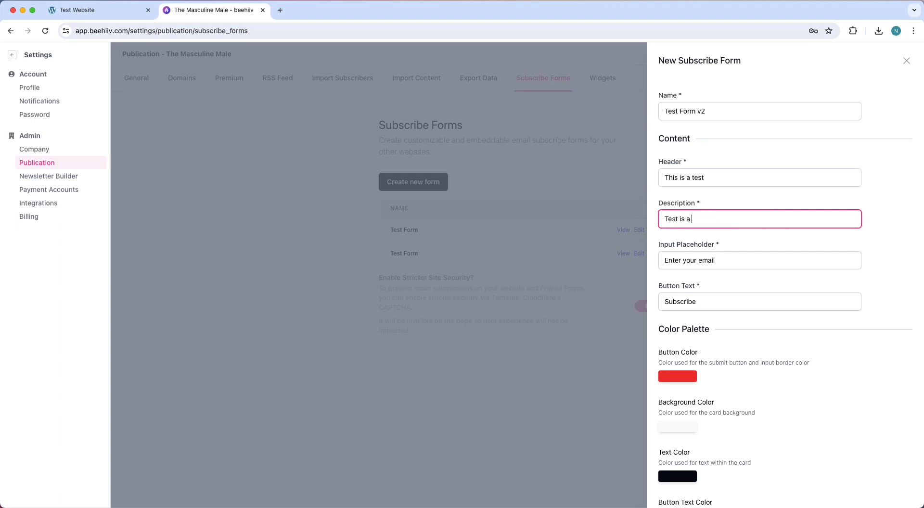
pyautogui.write('test description')
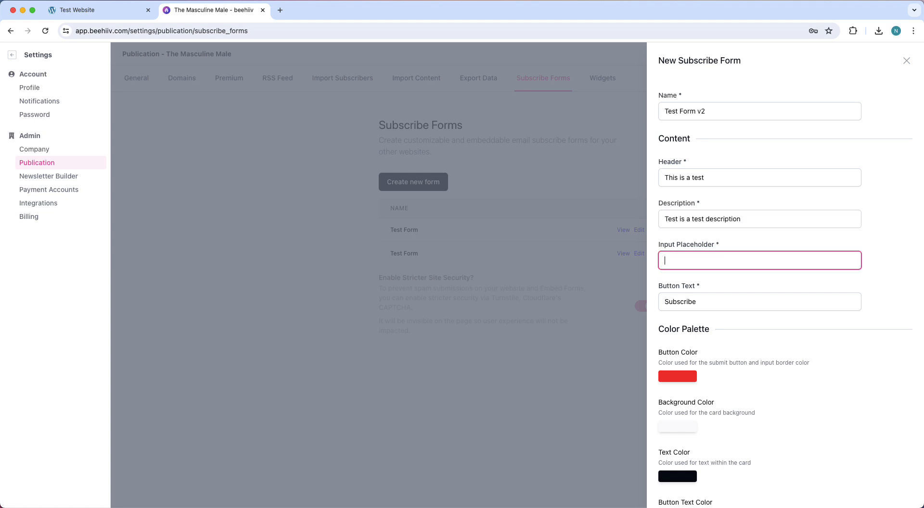
# Set the placeholder to 'Add your email addres...' and button text 'Click here!!!'.
pyautogui.write('Add your')
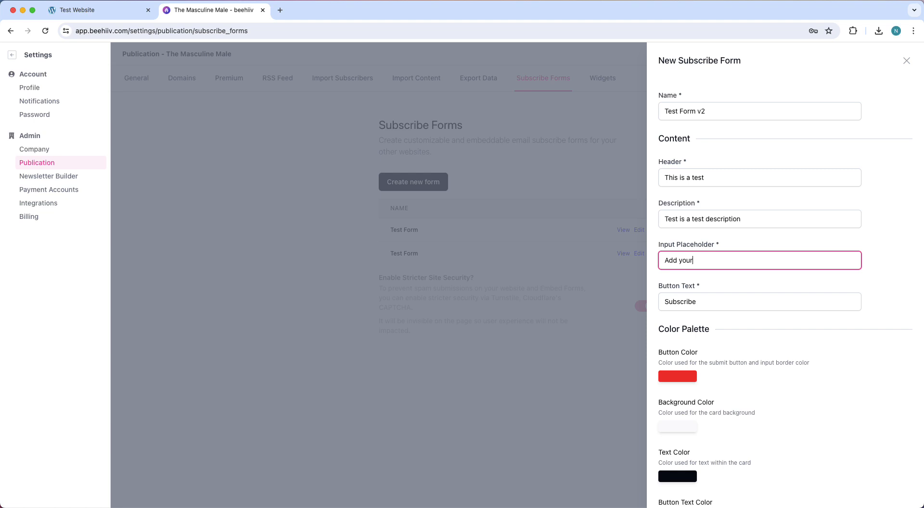
pyautogui.write('email addres')
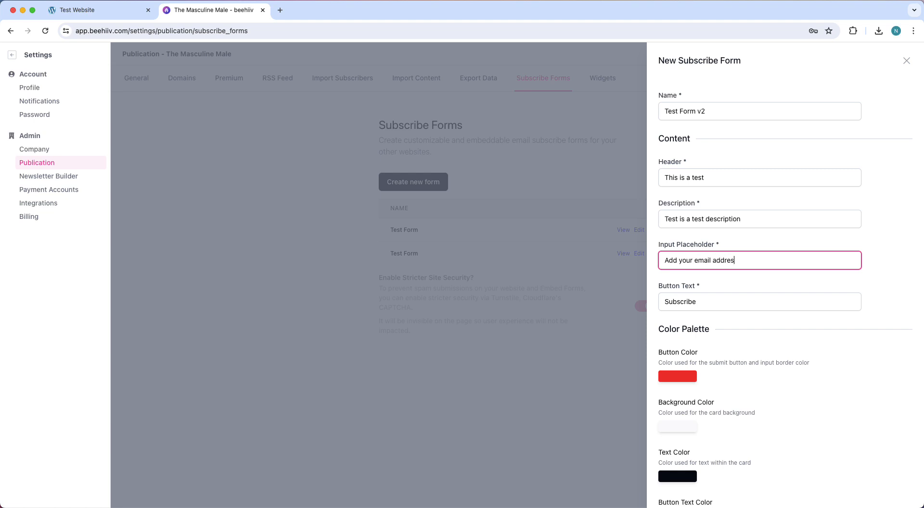
pyautogui.click(760, 301)
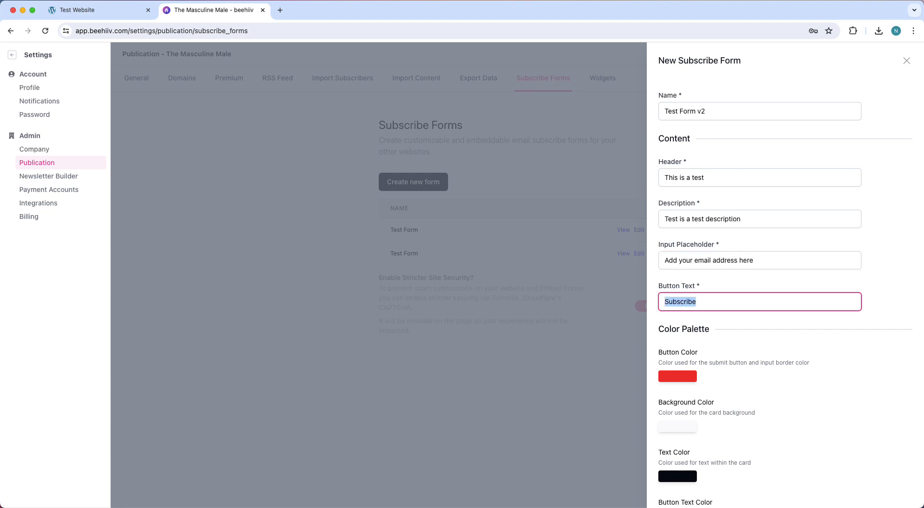
pyautogui.write('C')
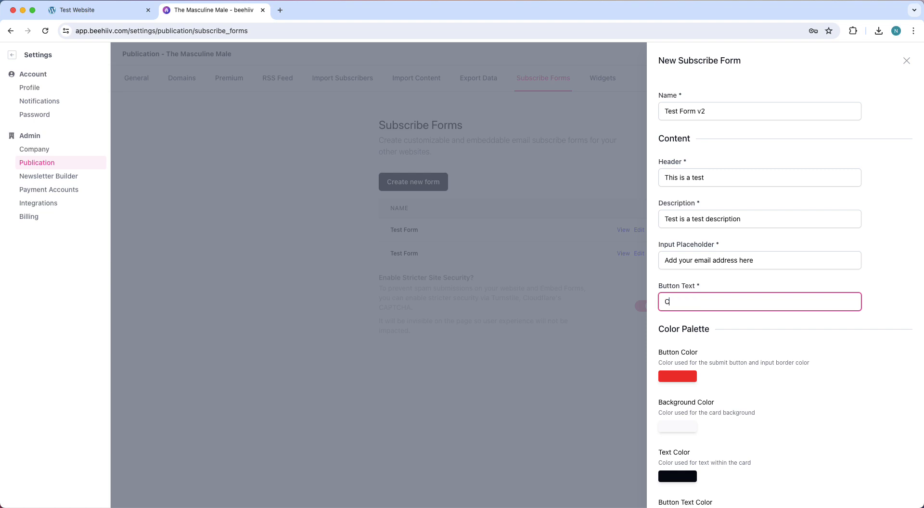
pyautogui.write('lick here!!!')
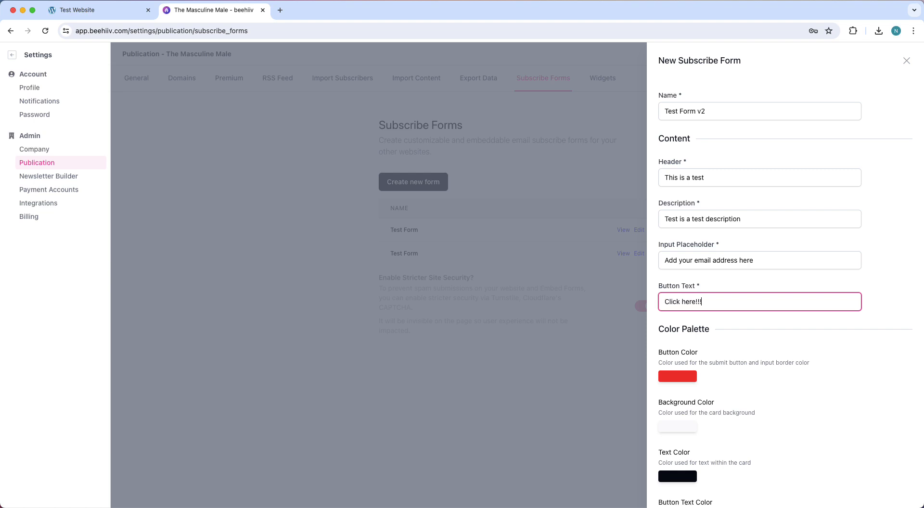
# Save the form so Test Form v2 tops the subscribe forms list.
pyautogui.scroll(-3)
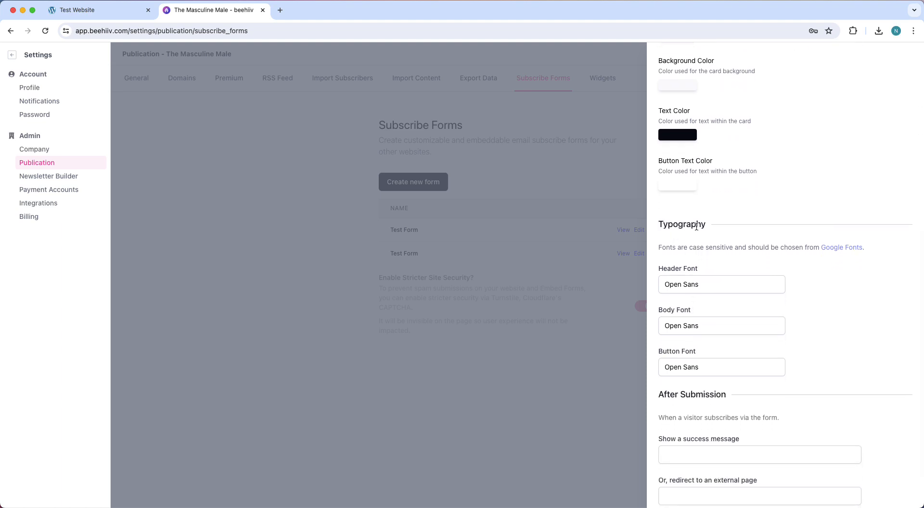
pyautogui.scroll(-3)
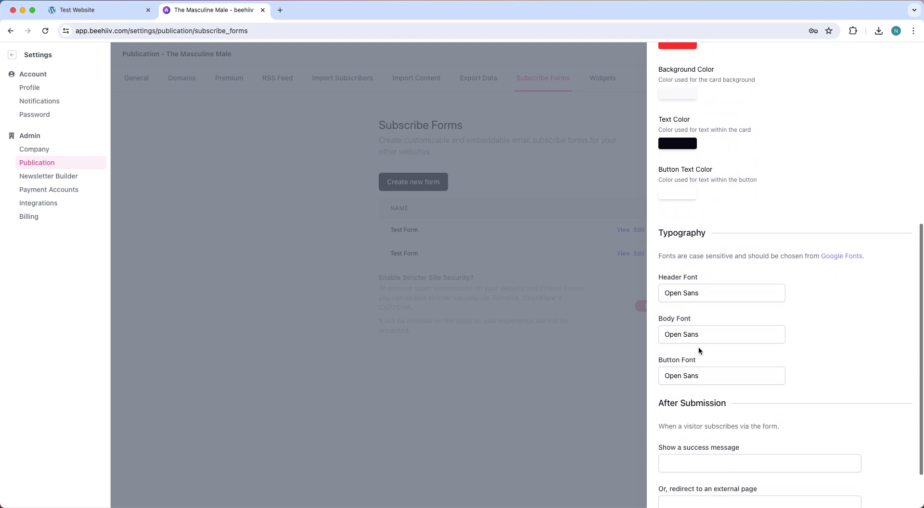
pyautogui.scroll(-3)
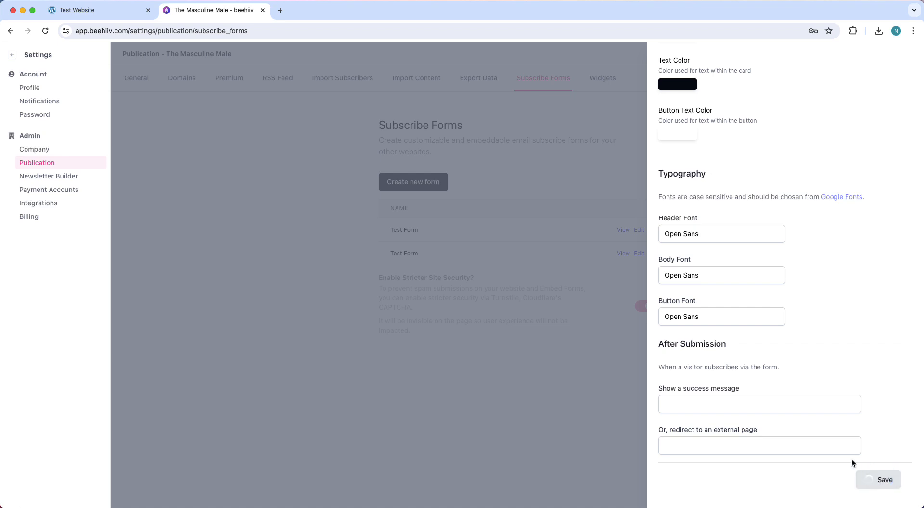
pyautogui.click(878, 479)
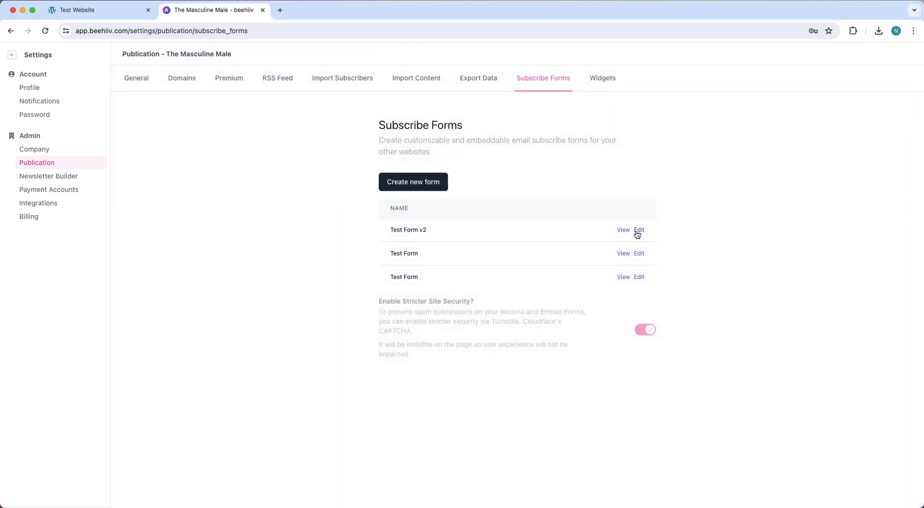
# View Test Form v2's embed options and browse its code variants.
pyautogui.click(623, 230)
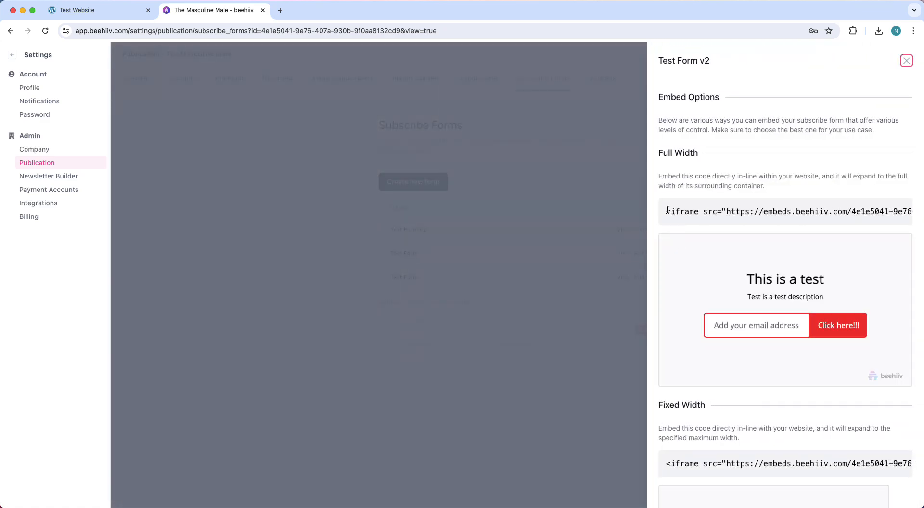
pyautogui.moveTo(684, 185)
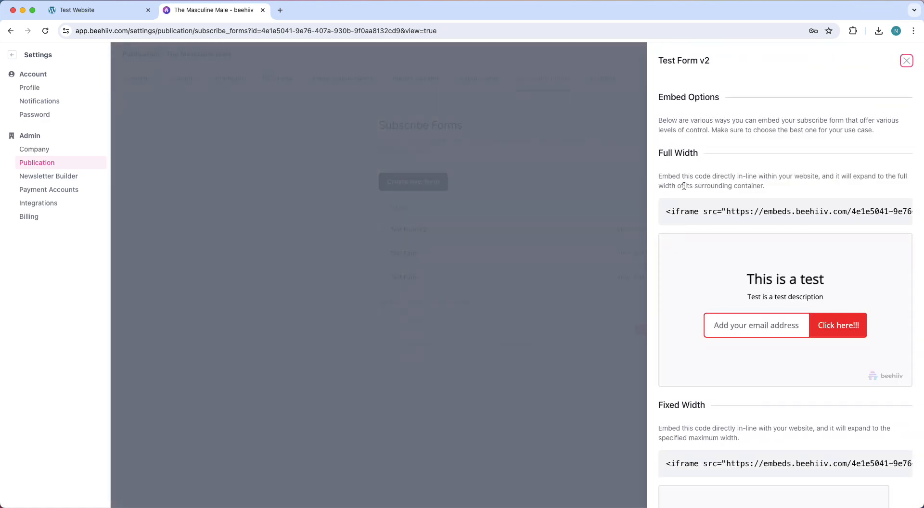
pyautogui.scroll(-3)
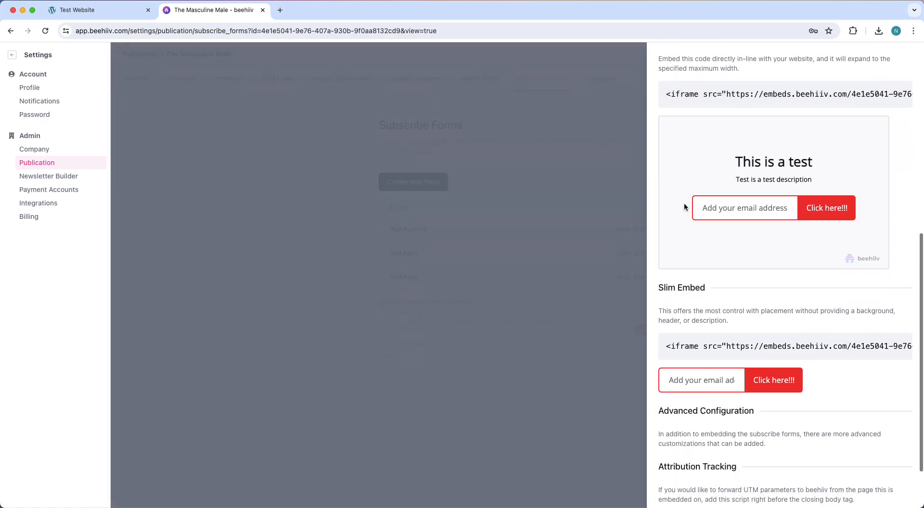
pyautogui.scroll(-3)
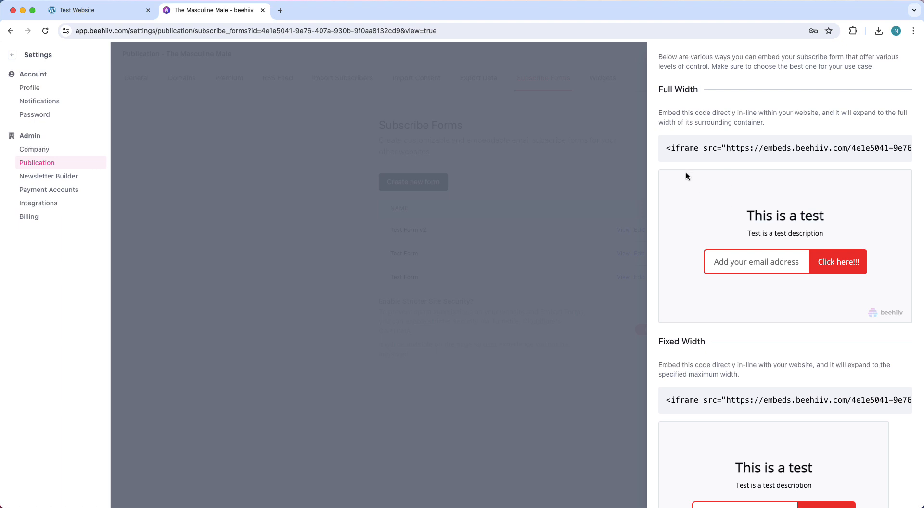
pyautogui.doubleClick(678, 89)
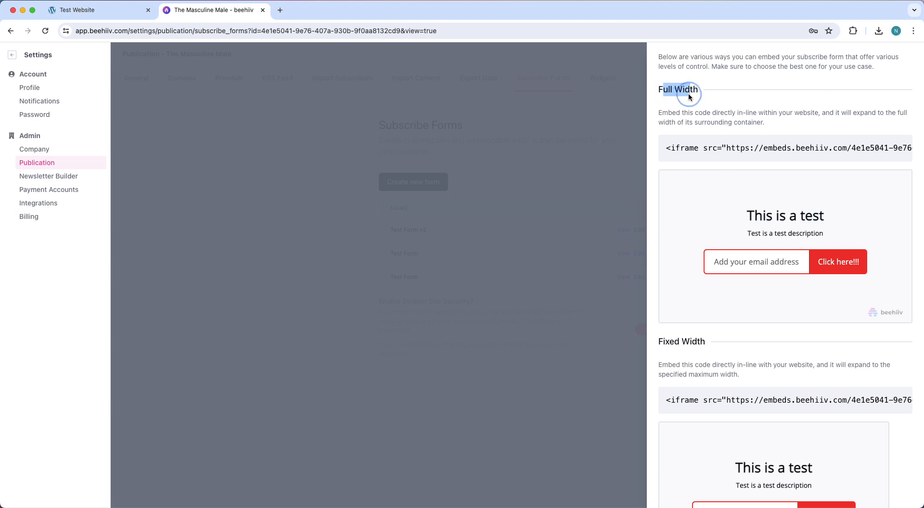
pyautogui.scroll(-3)
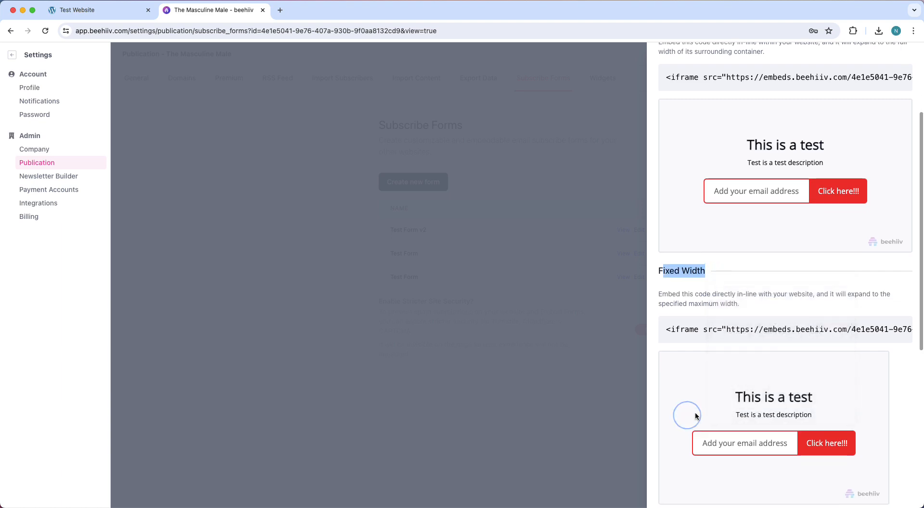
pyautogui.scroll(-3)
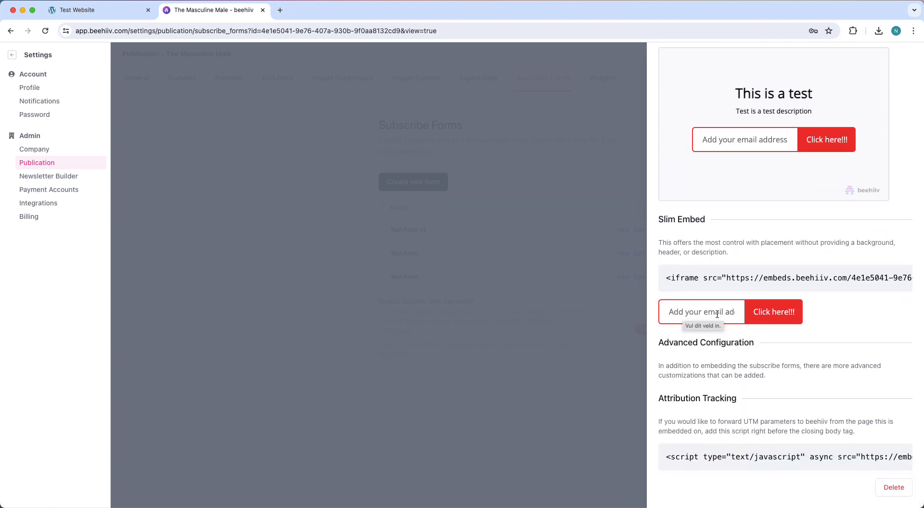
pyautogui.moveTo(724, 328)
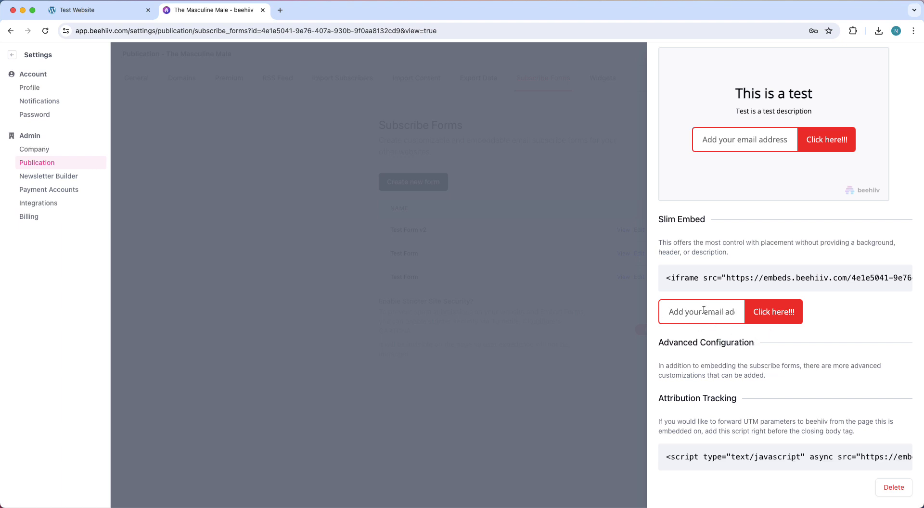
# Copy the Full Width iframe embed code and switch to the Test Website page.
pyautogui.scroll(-3)
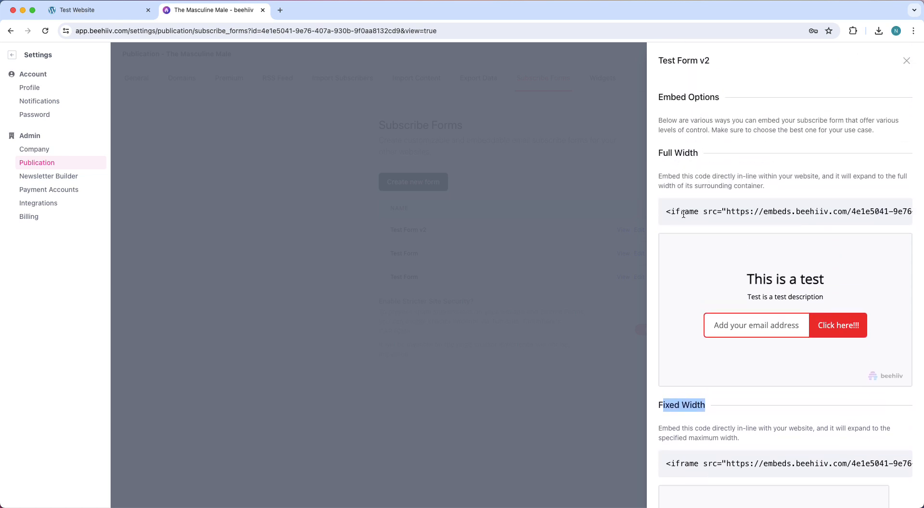
pyautogui.tripleClick(783, 211)
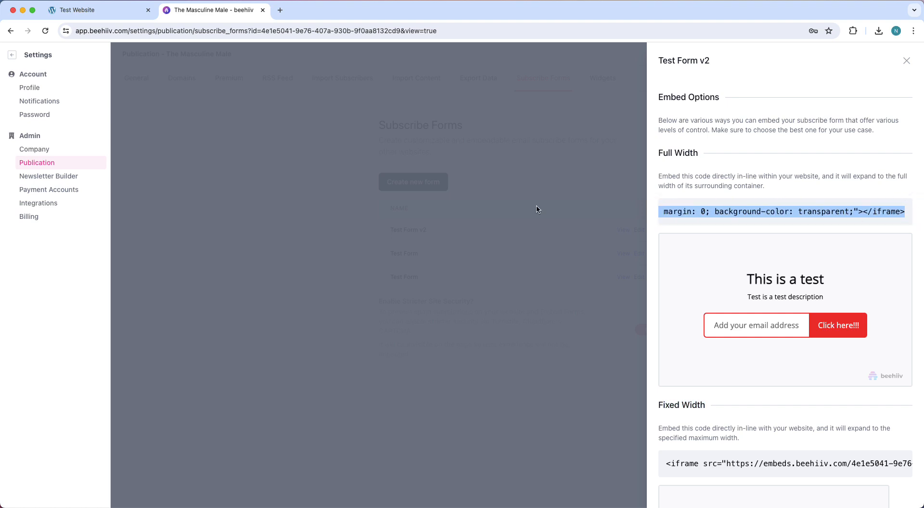
pyautogui.click(77, 10)
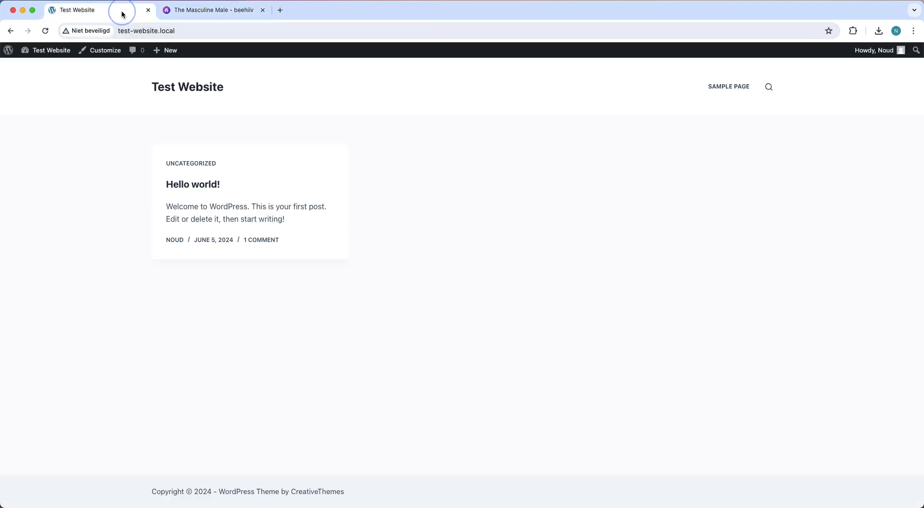
# Reach the Widgets editor via the admin bar Dashboard and Appearance.
pyautogui.click(51, 50)
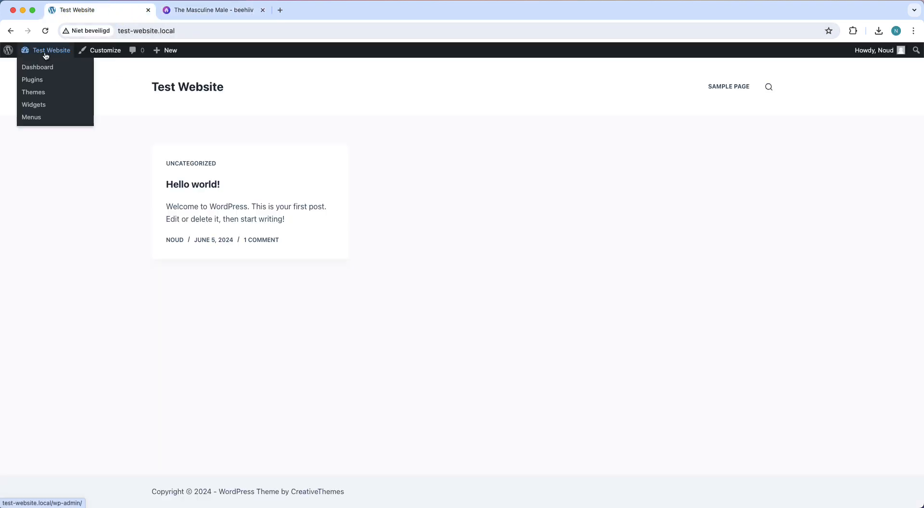
pyautogui.click(38, 66)
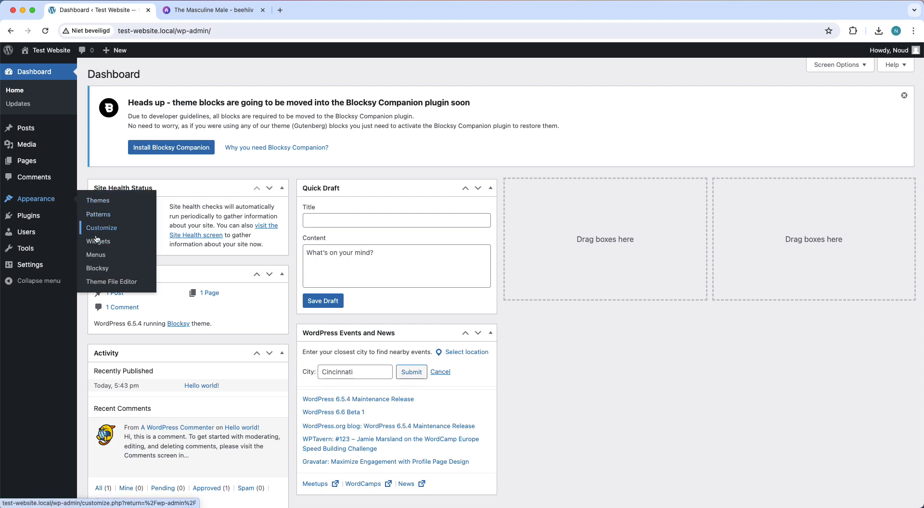
pyautogui.click(98, 242)
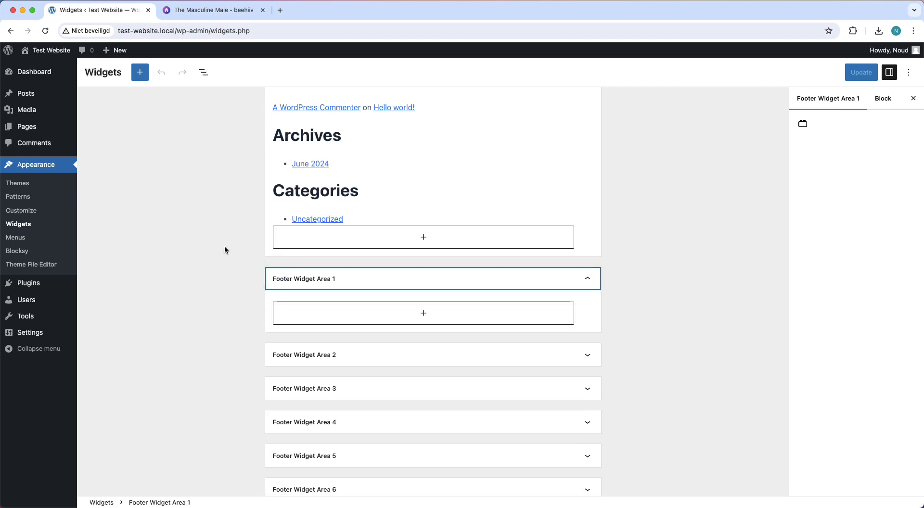
# Add a Custom HTML block with the beehiiv iframe to Footer Widget Area 1, preview and update it.
pyautogui.scroll(-3)
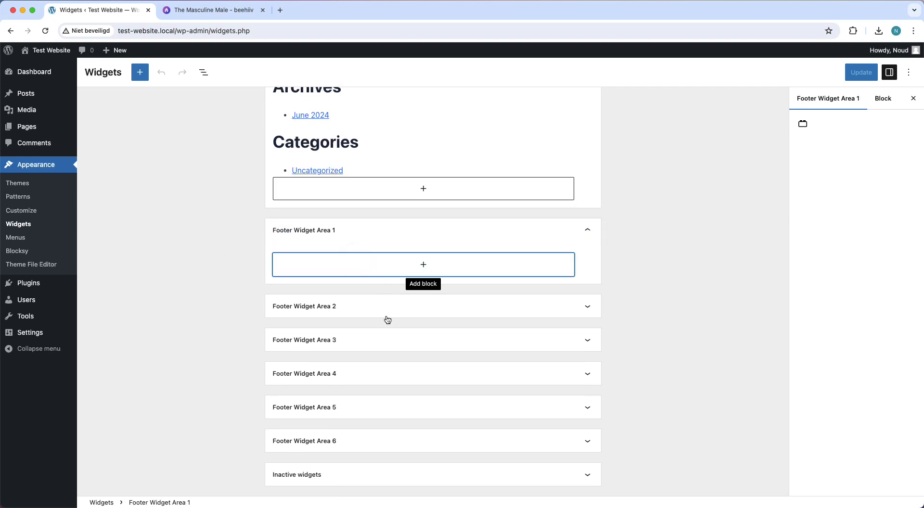
pyautogui.click(423, 264)
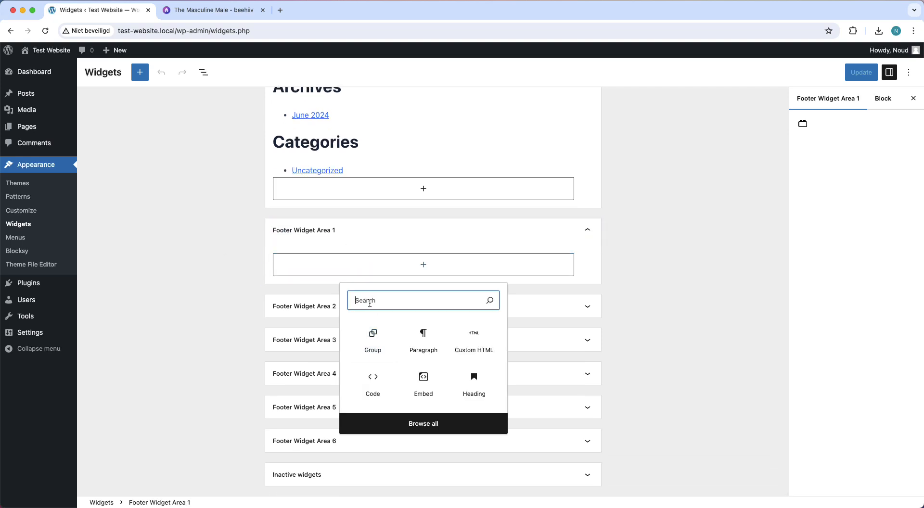
pyautogui.write('custom html')
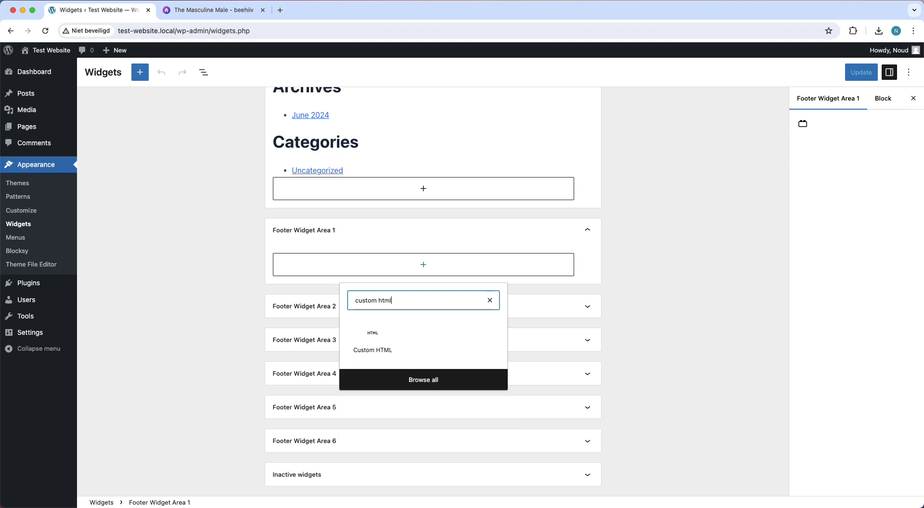
pyautogui.click(372, 350)
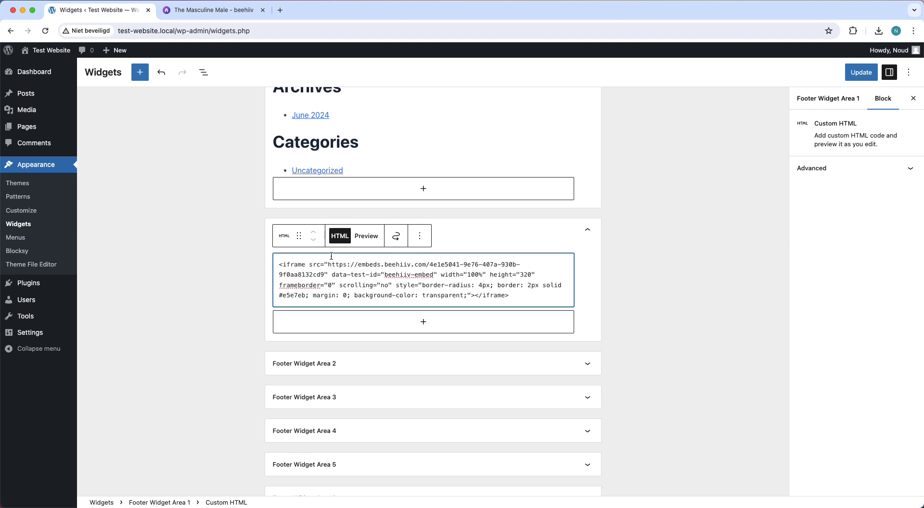
pyautogui.click(366, 235)
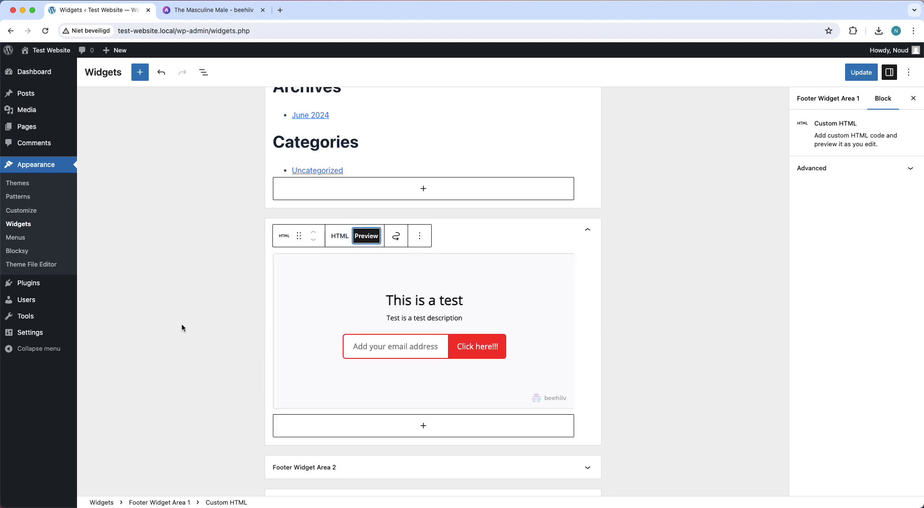
pyautogui.moveTo(334, 305)
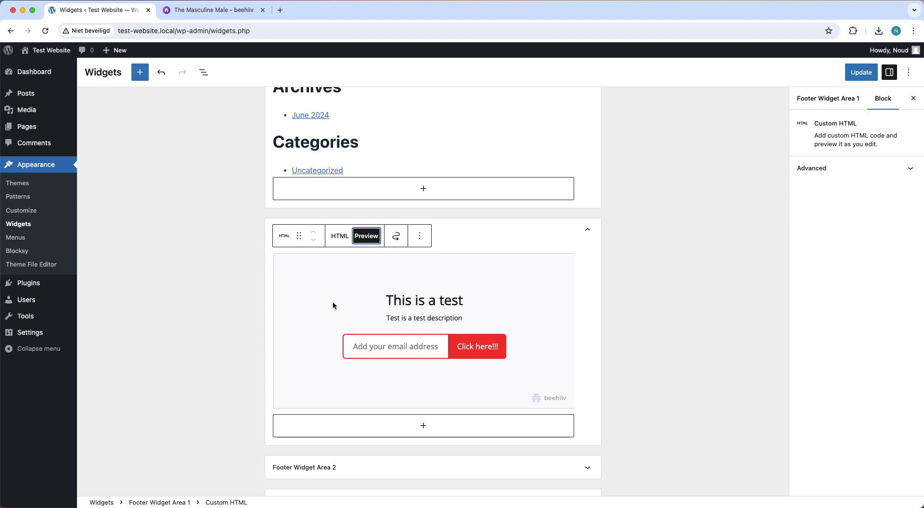
pyautogui.moveTo(353, 353)
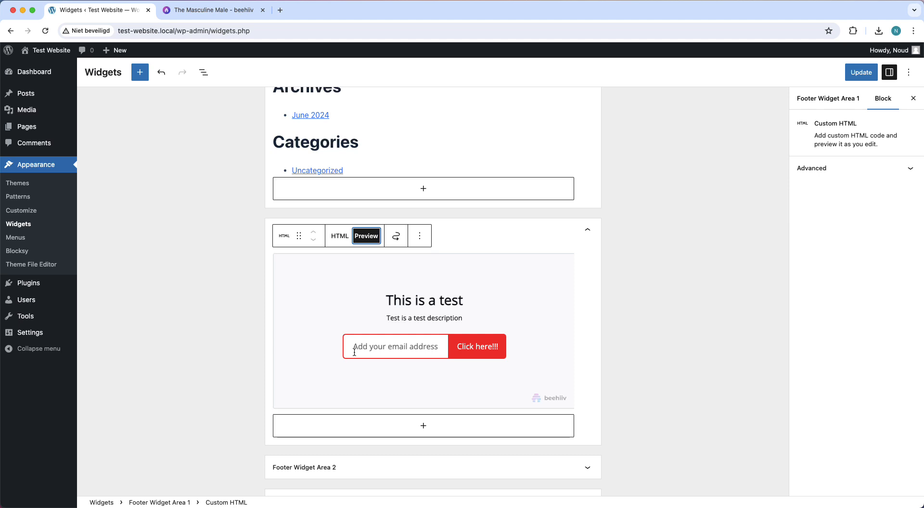
pyautogui.moveTo(427, 345)
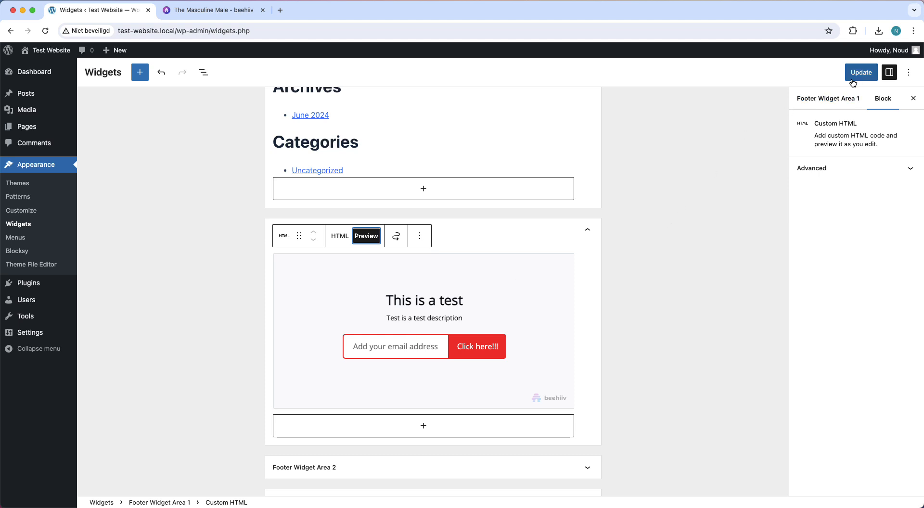
pyautogui.click(860, 73)
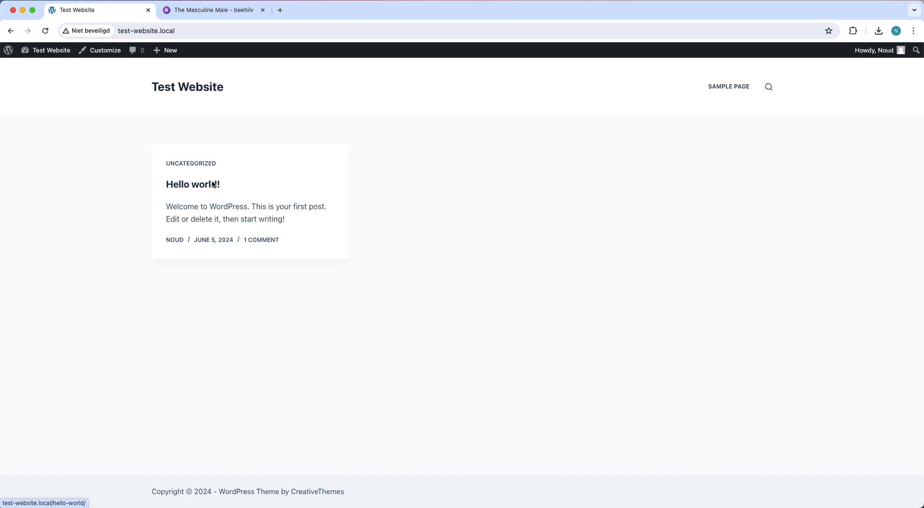
# Return to the Widgets editor, expand a footer area, then head to All Posts.
pyautogui.click(51, 50)
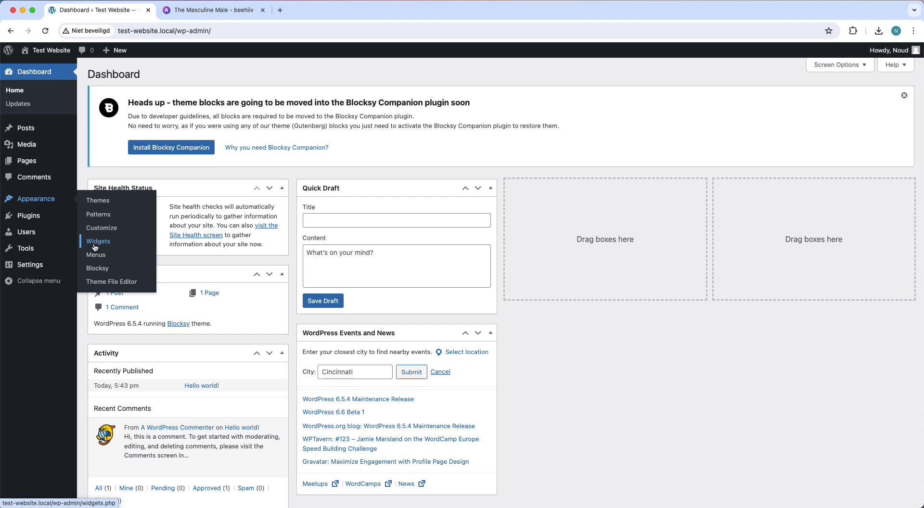
pyautogui.click(98, 242)
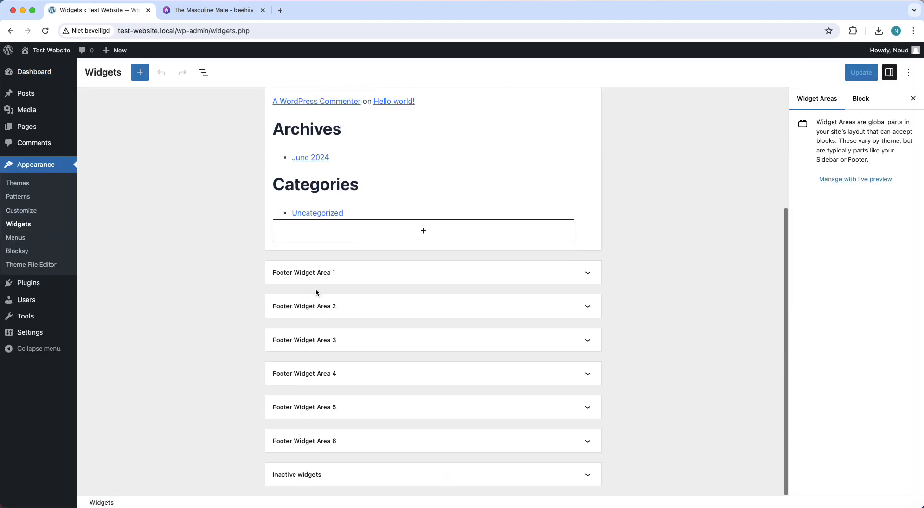
pyautogui.click(303, 340)
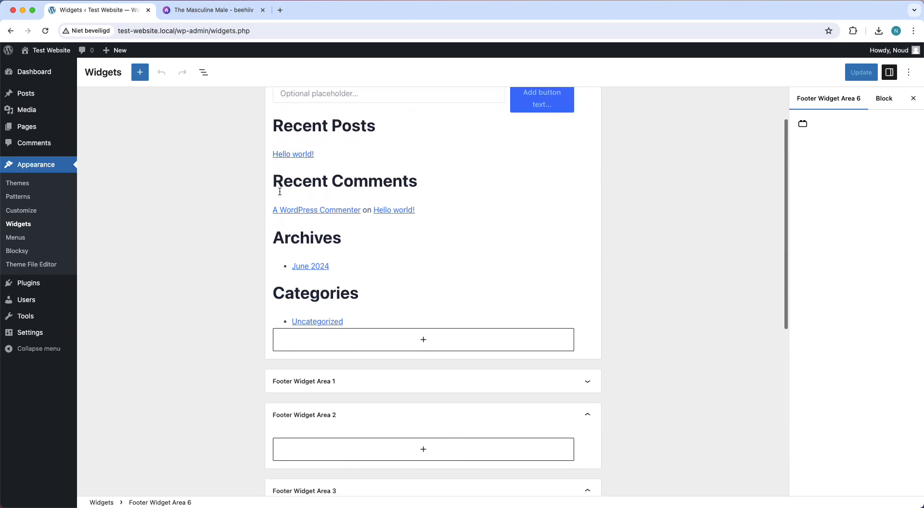
pyautogui.scroll(-3)
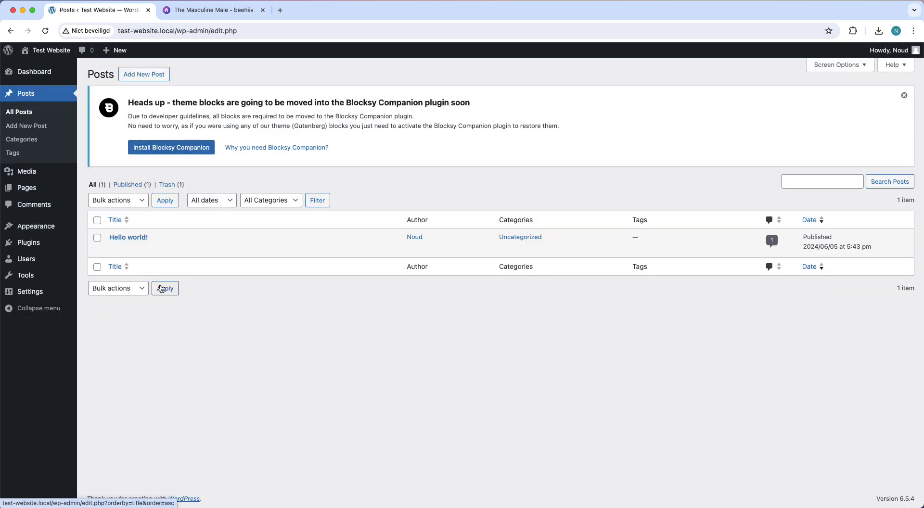
# Insert a Custom HTML block with the beehiiv iframe into Hello world and update the post.
pyautogui.click(128, 237)
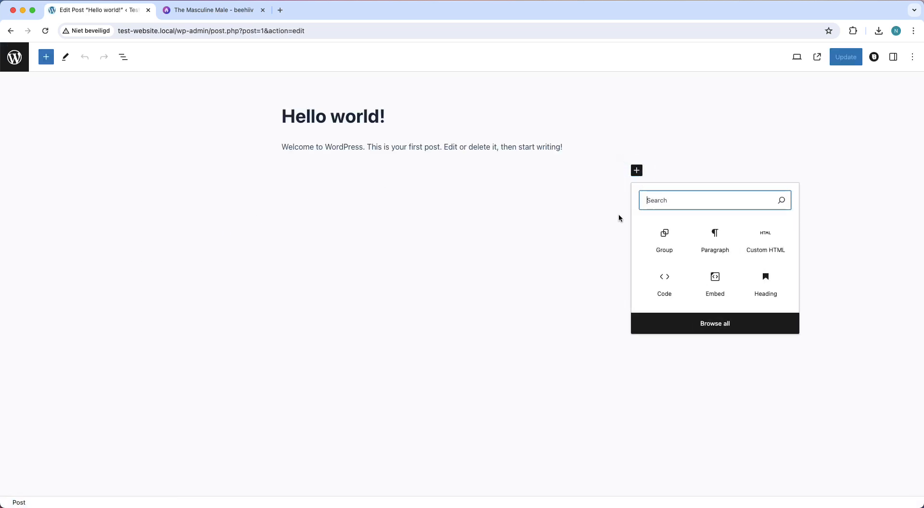
pyautogui.write('cu')
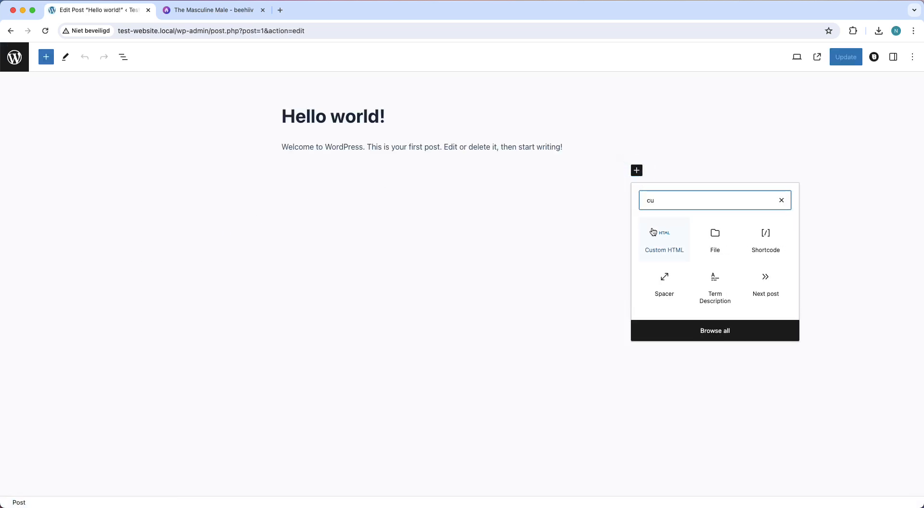
pyautogui.click(664, 239)
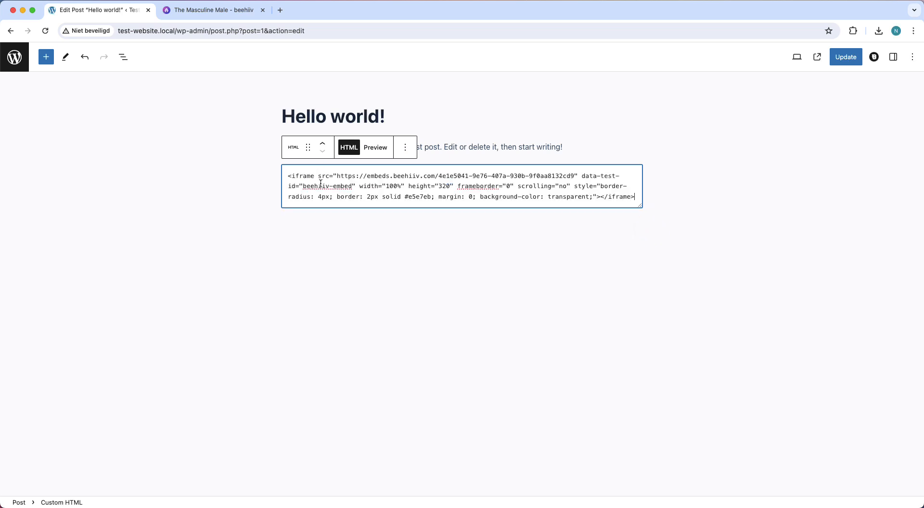
pyautogui.click(375, 148)
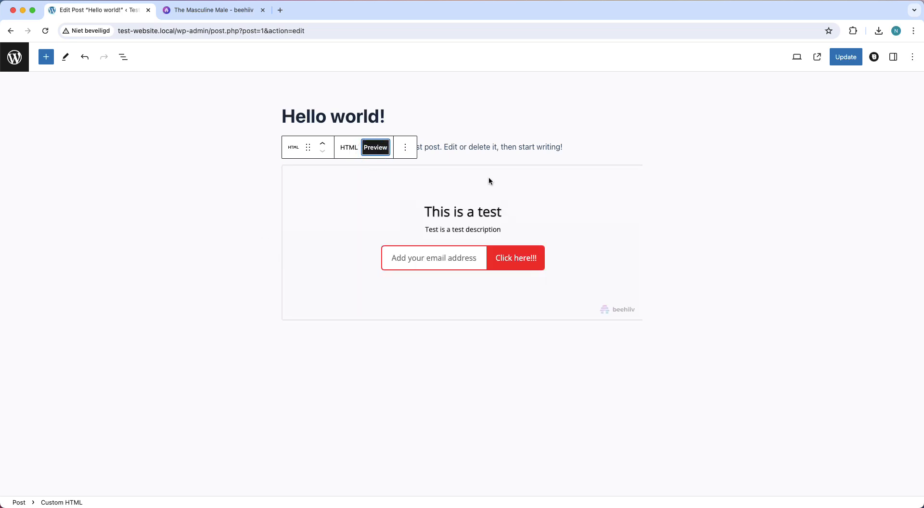
pyautogui.click(846, 57)
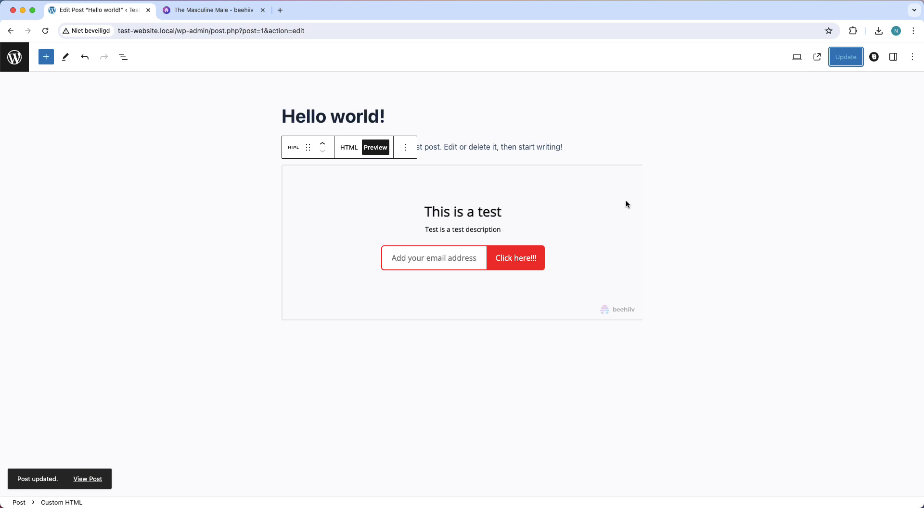
# View the live Hello world post showing the embedded subscribe form.
pyautogui.click(15, 56)
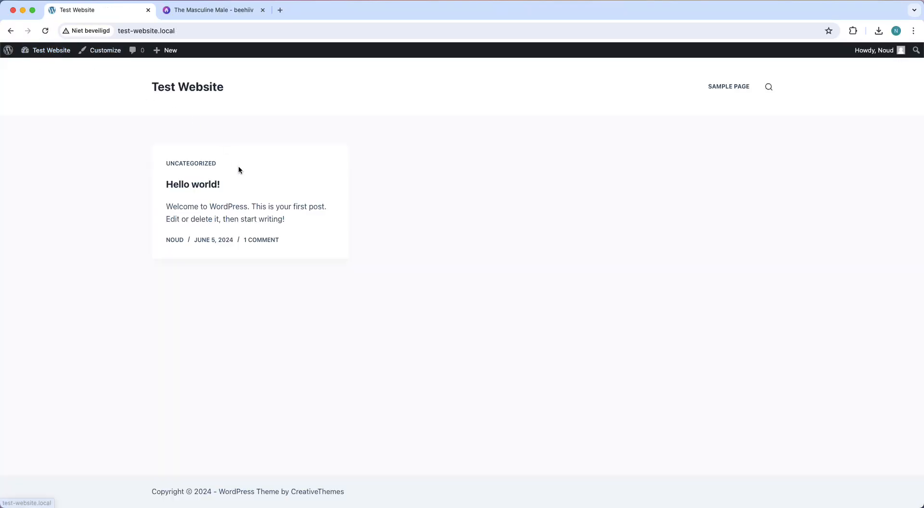
pyautogui.click(193, 185)
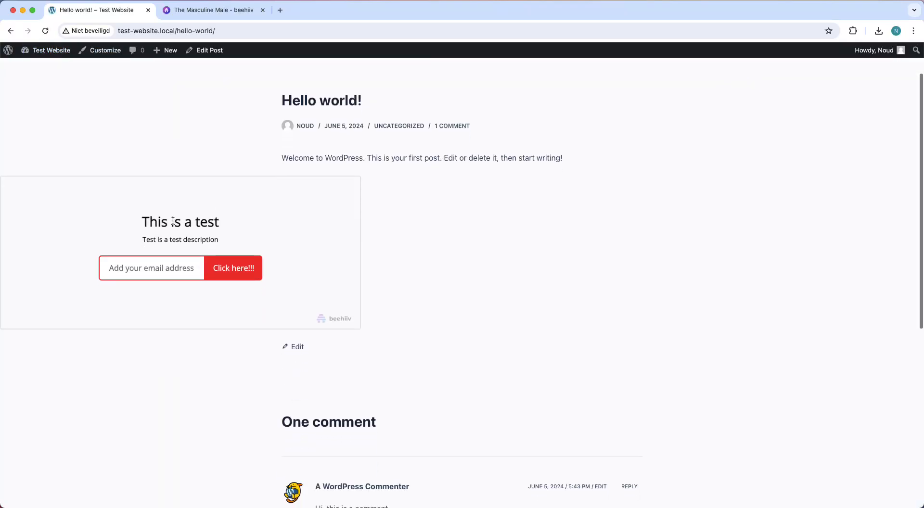